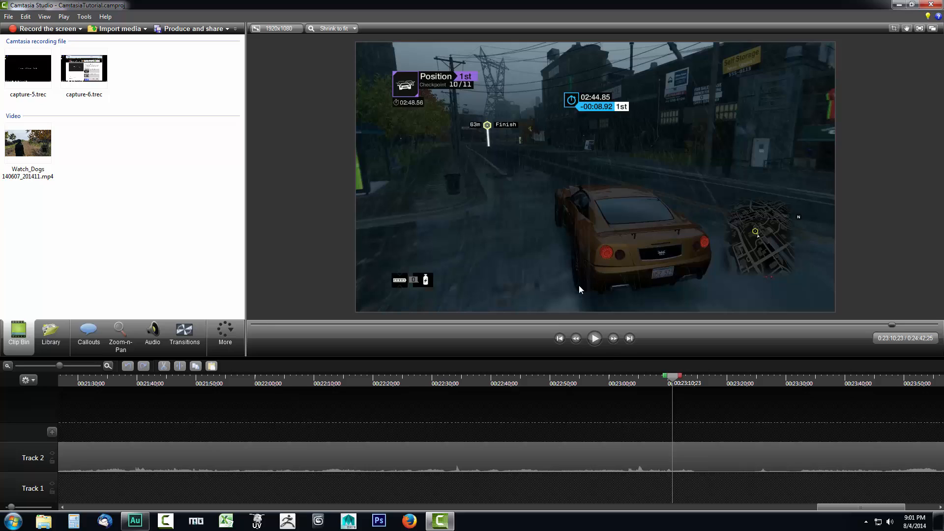
{"action": "mouse_move", "coordinate": [593, 338]}
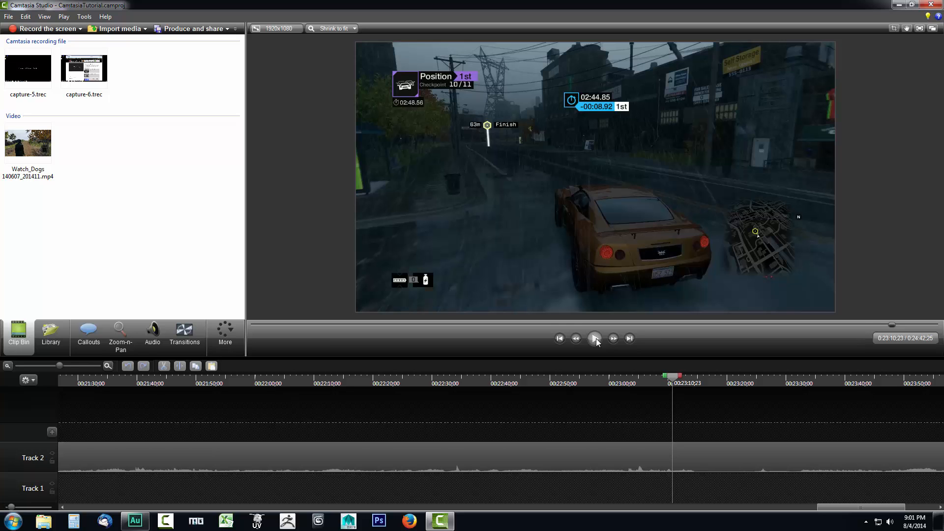
Play the race footage and pause when the 'You finished 1st' message appears
{"action": "left_click", "coordinate": [594, 338]}
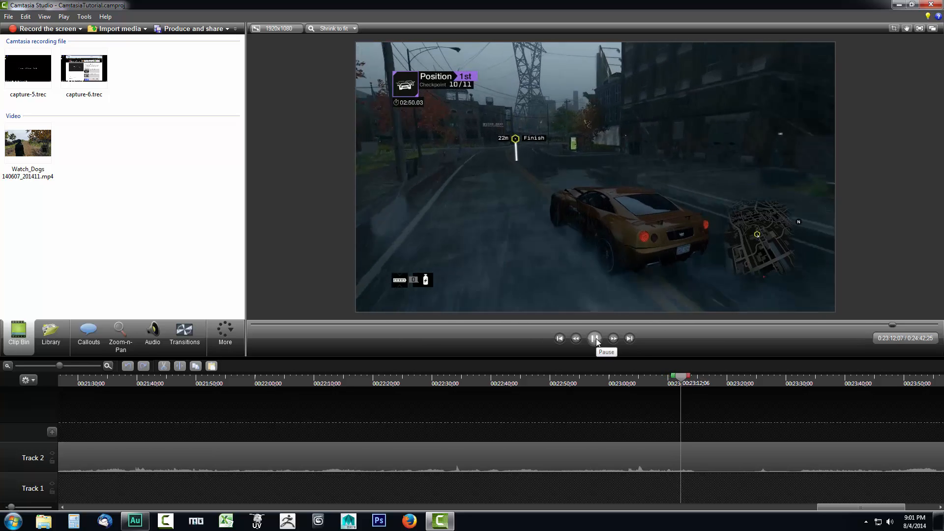
{"action": "left_click", "coordinate": [593, 338]}
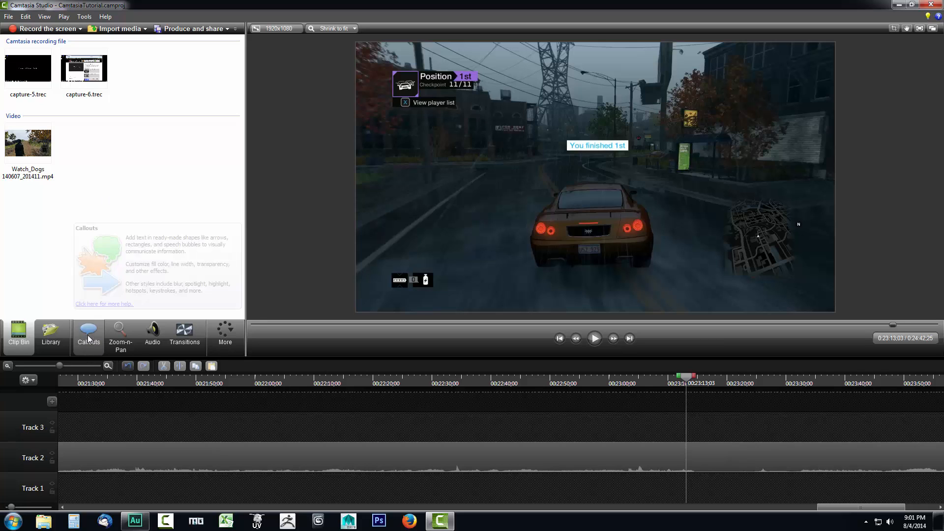
Add a filled rounded-rectangle callout and position it in the upper right, above the minimap
{"action": "left_click", "coordinate": [88, 335]}
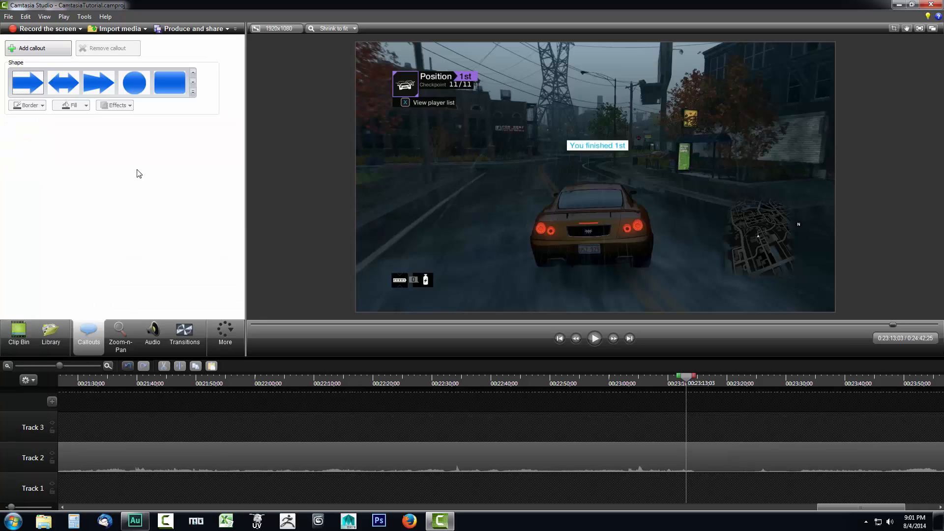
{"action": "mouse_move", "coordinate": [64, 82]}
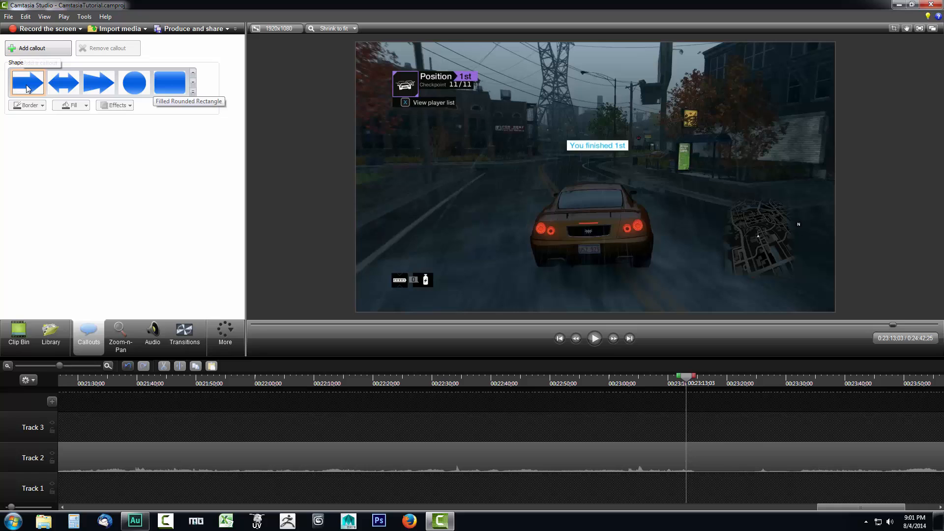
{"action": "left_click", "coordinate": [170, 82]}
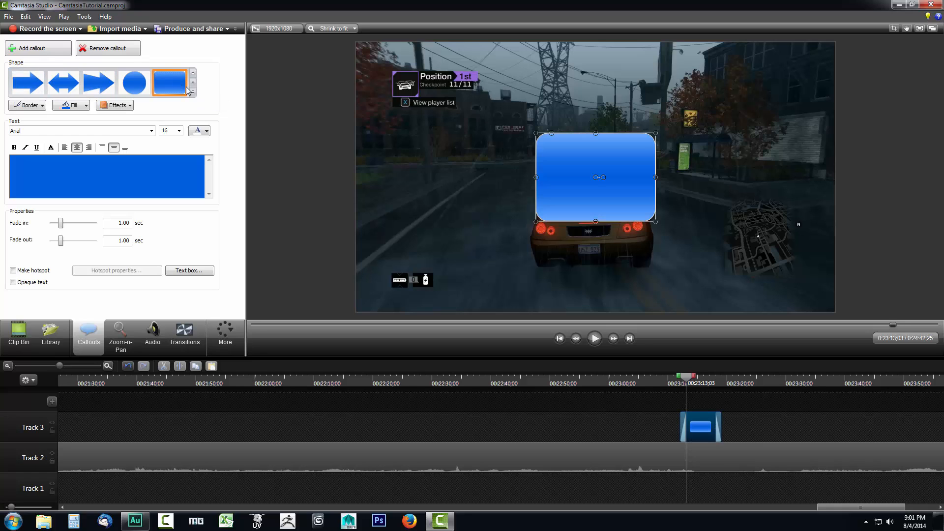
{"action": "mouse_move", "coordinate": [535, 220]}
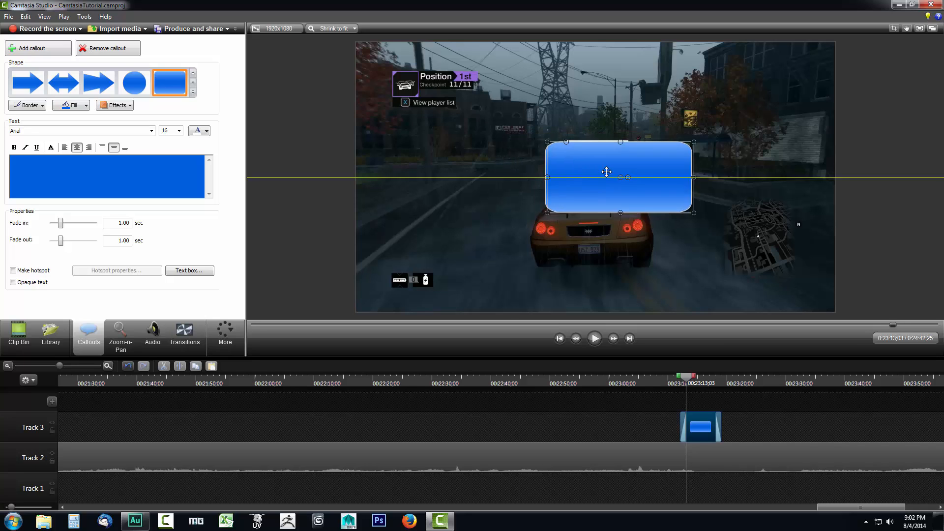
{"action": "left_click_drag", "start_coordinate": [607, 171], "coordinate": [672, 137]}
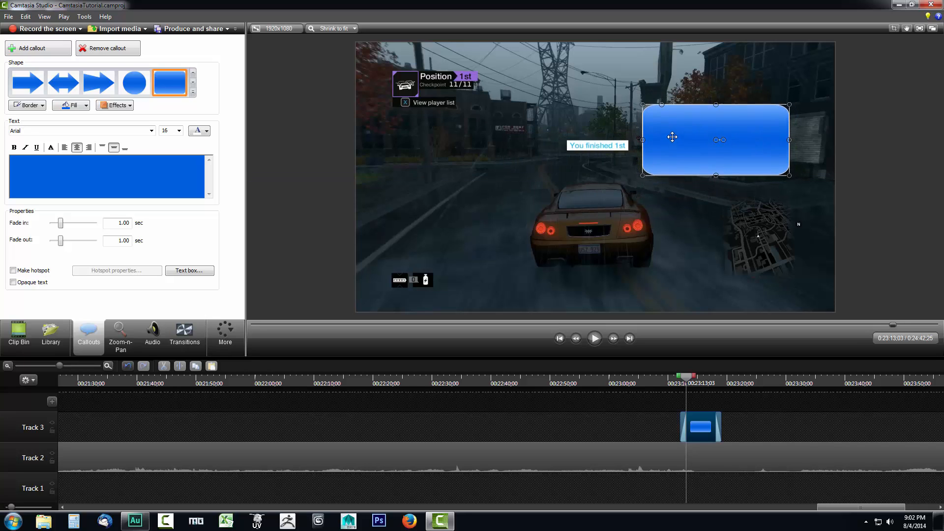
{"action": "left_click_drag", "start_coordinate": [672, 136], "coordinate": [679, 160]}
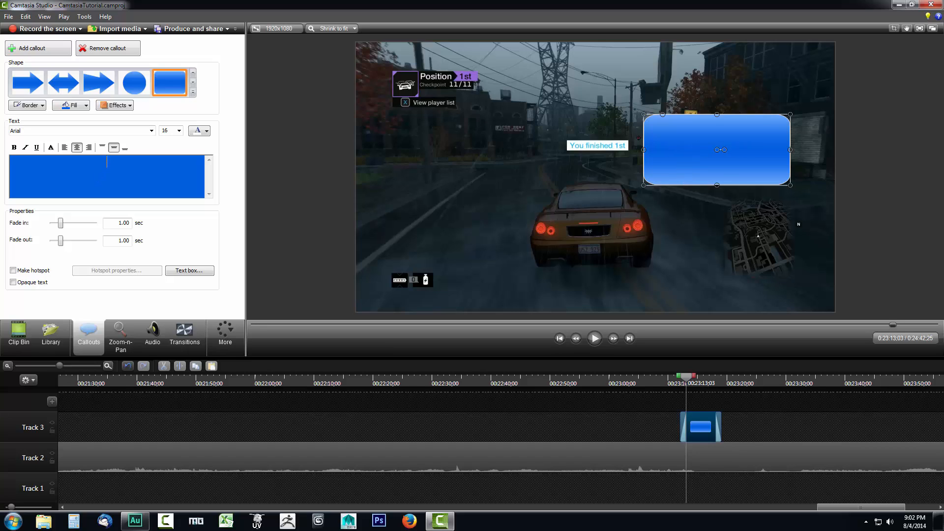
Set the callout font to Trajan Pro at size 72 and type 'BECAUSE I'M AWESOME'
{"action": "left_click", "coordinate": [150, 131]}
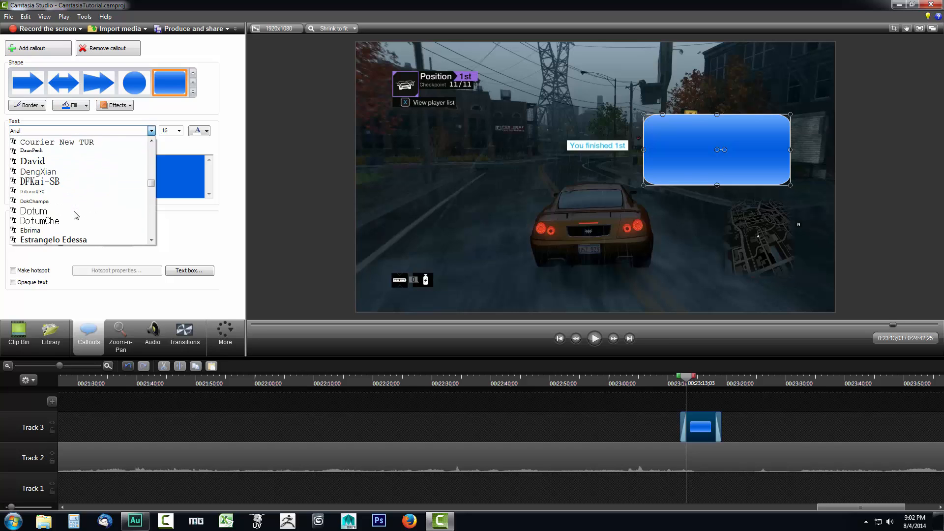
{"action": "scroll", "scroll_direction": "down", "scroll_amount": 3}
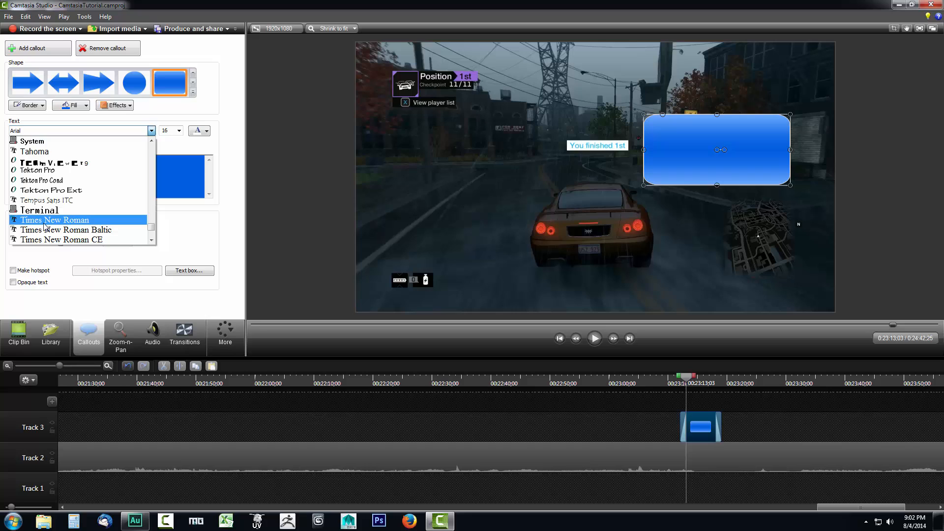
{"action": "scroll", "scroll_direction": "down", "scroll_amount": 3}
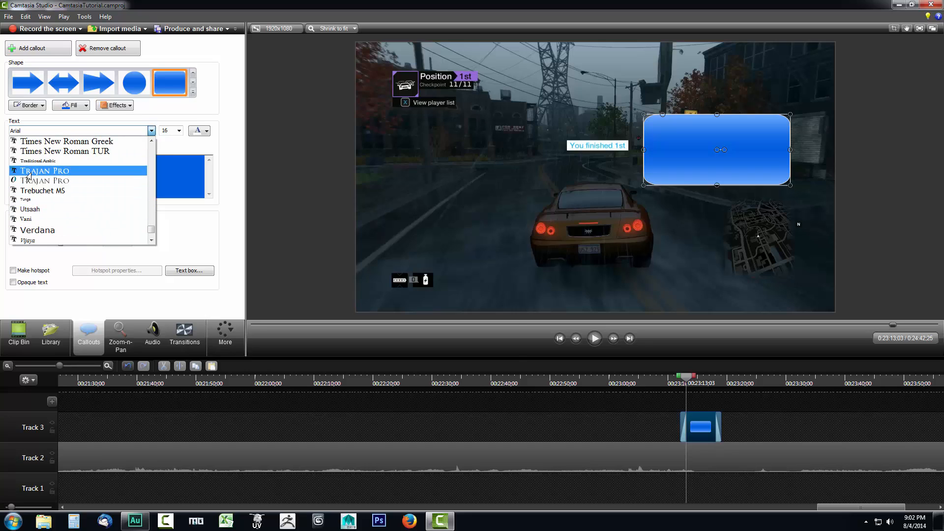
{"action": "left_click", "coordinate": [178, 130]}
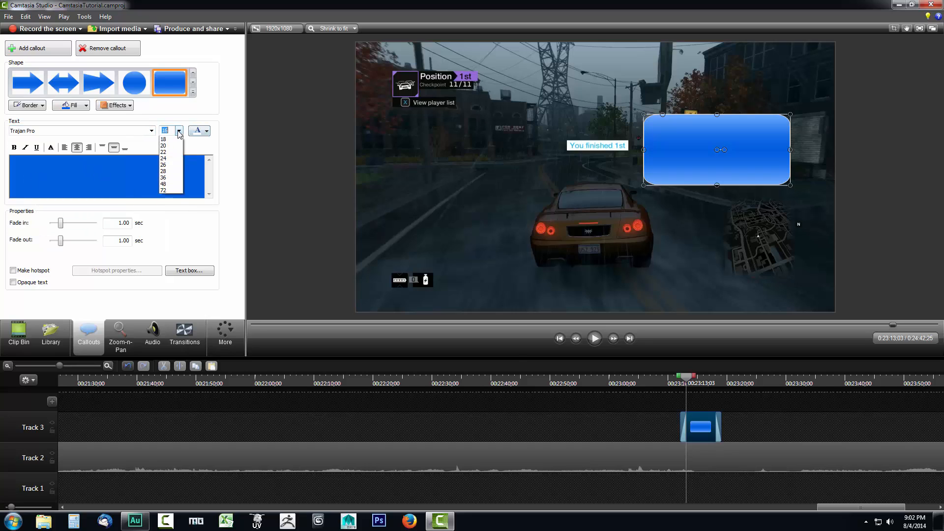
{"action": "left_click", "coordinate": [164, 189]}
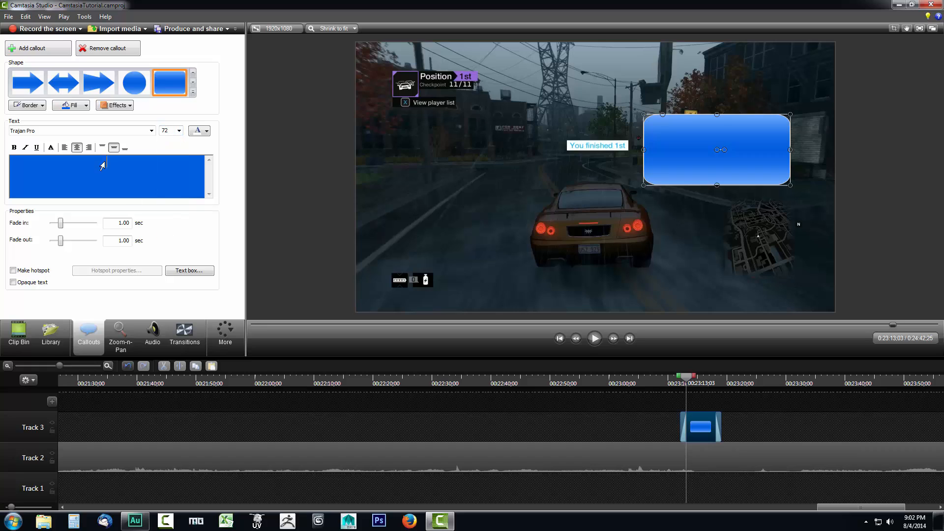
{"action": "type", "text": "B"}
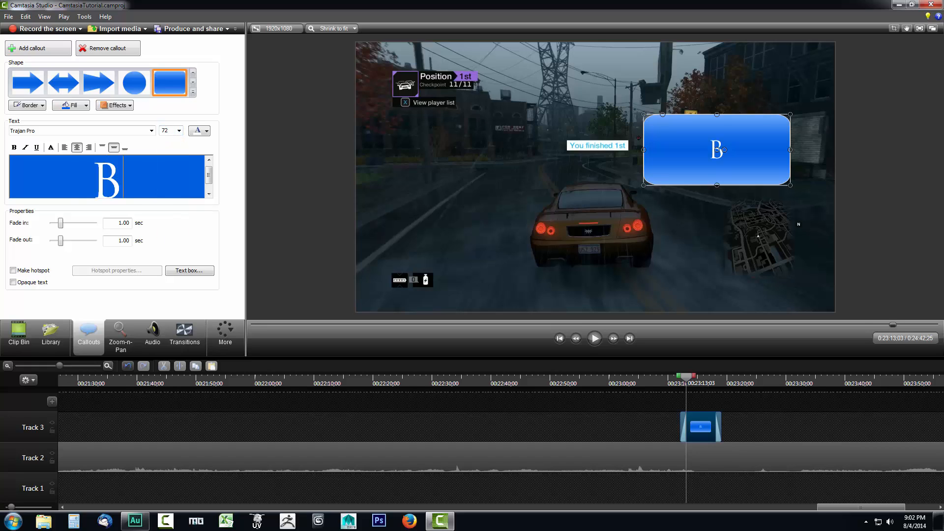
{"action": "type", "text": "ECAUSE"}
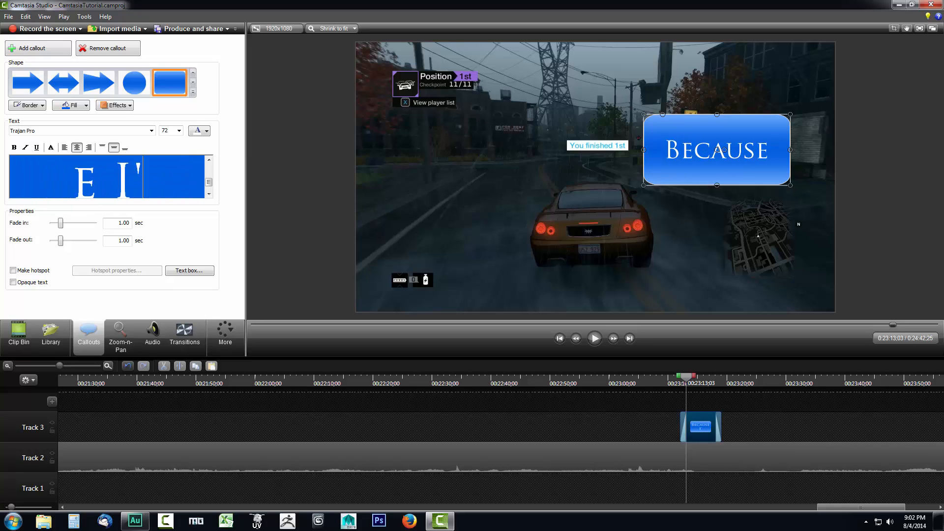
{"action": "type", "text": "I'M AWESOME"}
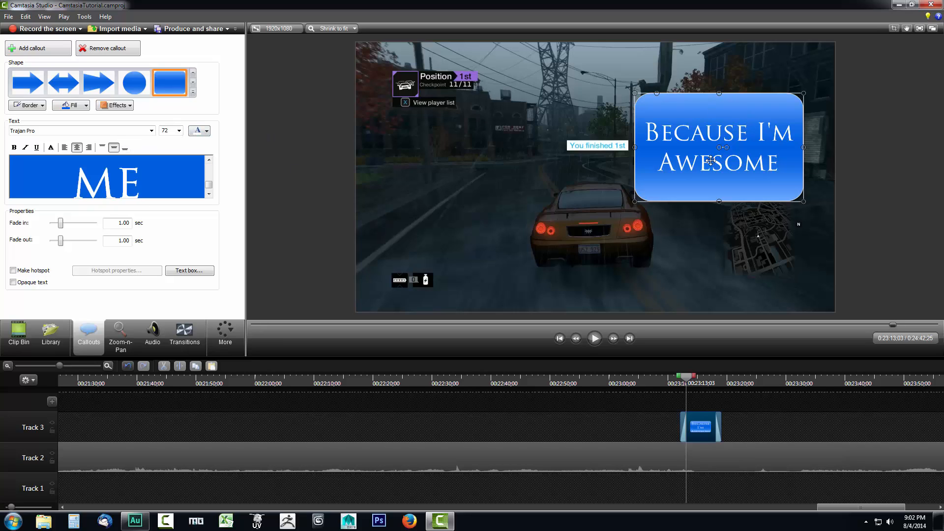
{"action": "mouse_move", "coordinate": [101, 222]}
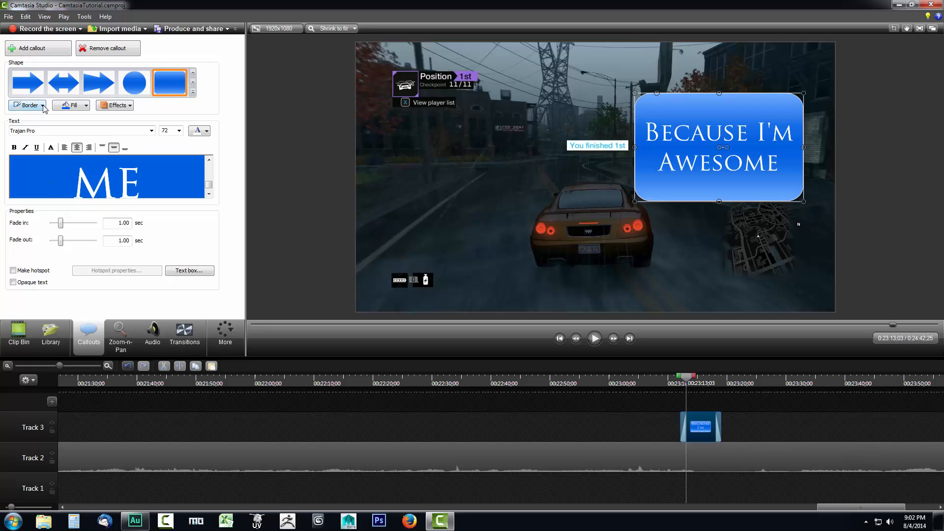
Try a dark fill on the callout, then set its Fill to No fill
{"action": "left_click", "coordinate": [67, 105]}
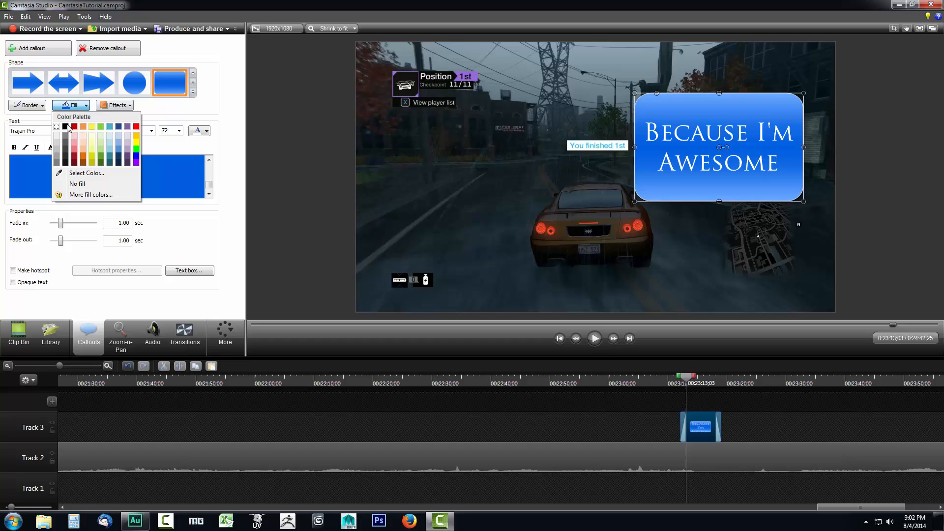
{"action": "left_click", "coordinate": [65, 126]}
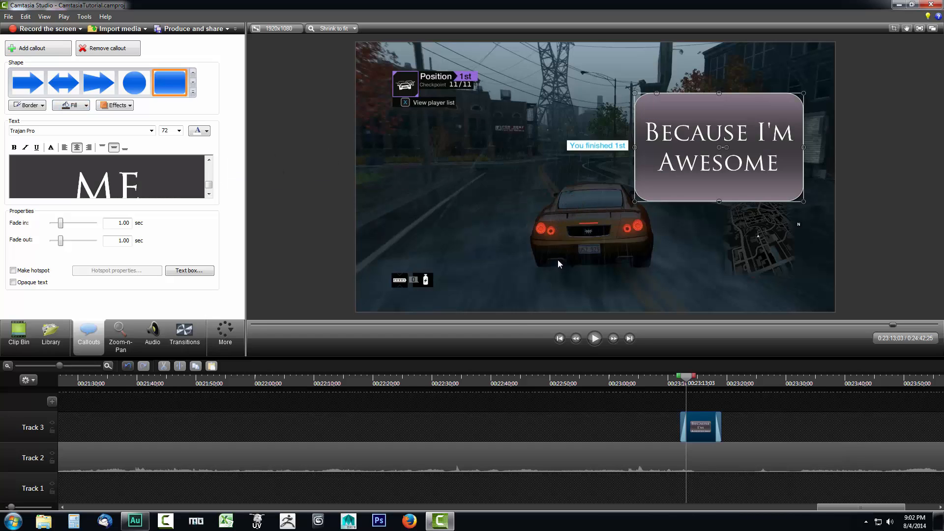
{"action": "mouse_move", "coordinate": [448, 195]}
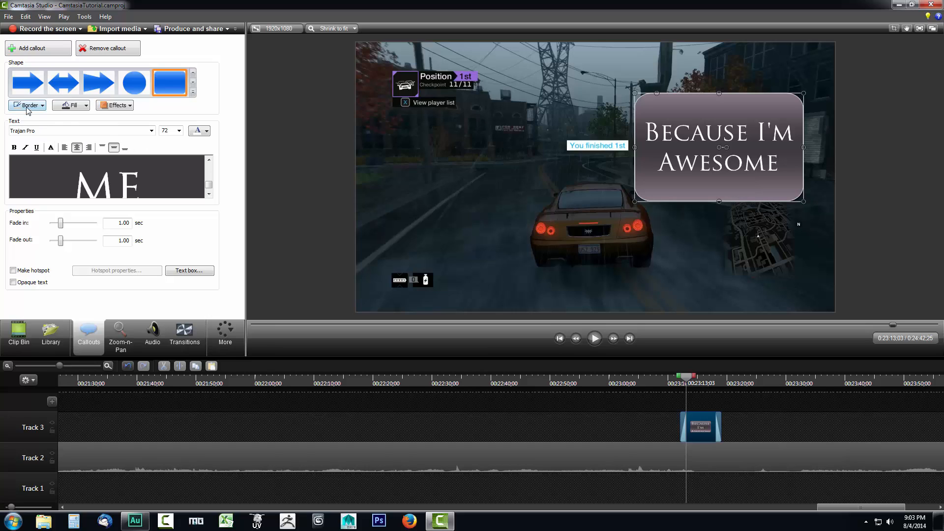
{"action": "left_click", "coordinate": [25, 105]}
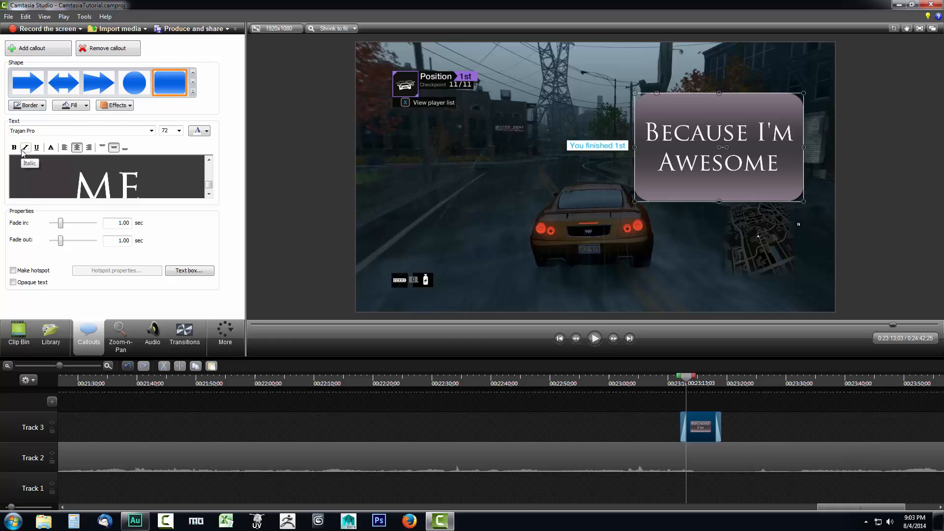
{"action": "left_click", "coordinate": [67, 104]}
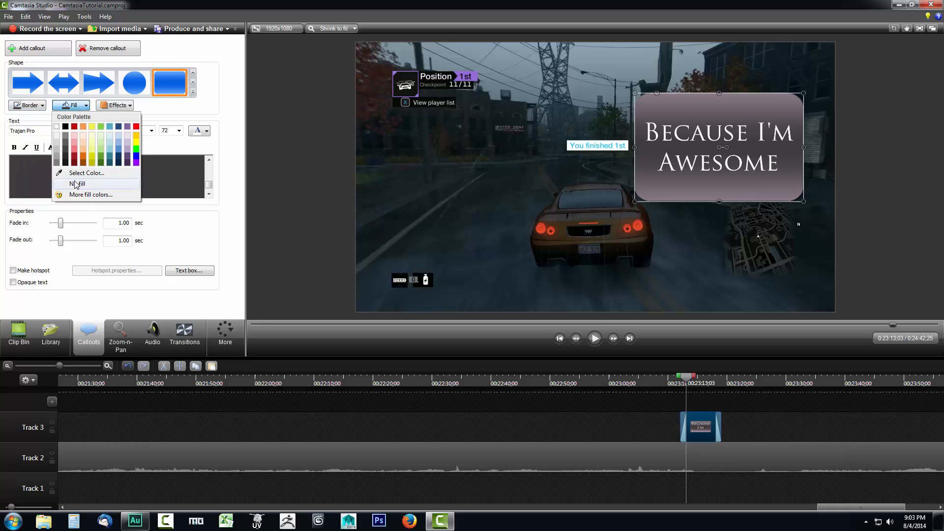
{"action": "left_click", "coordinate": [78, 183]}
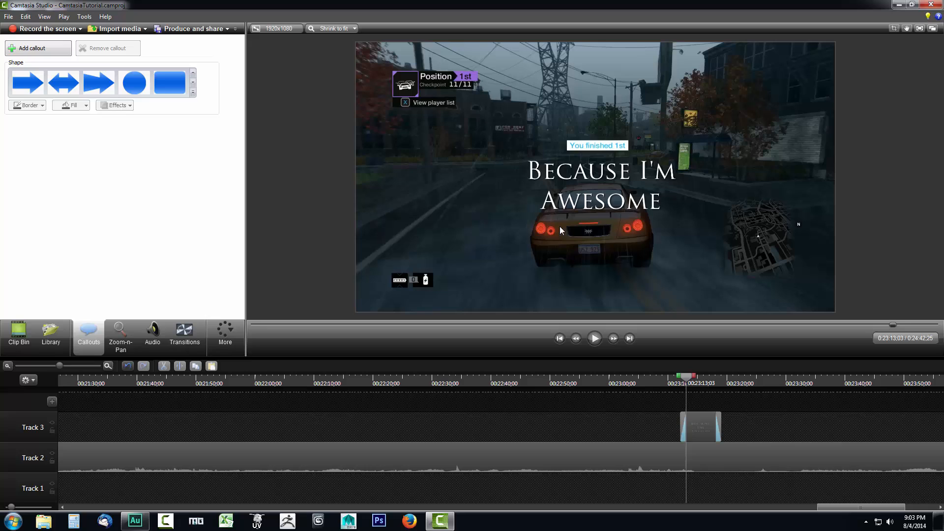
{"action": "mouse_move", "coordinate": [713, 438]}
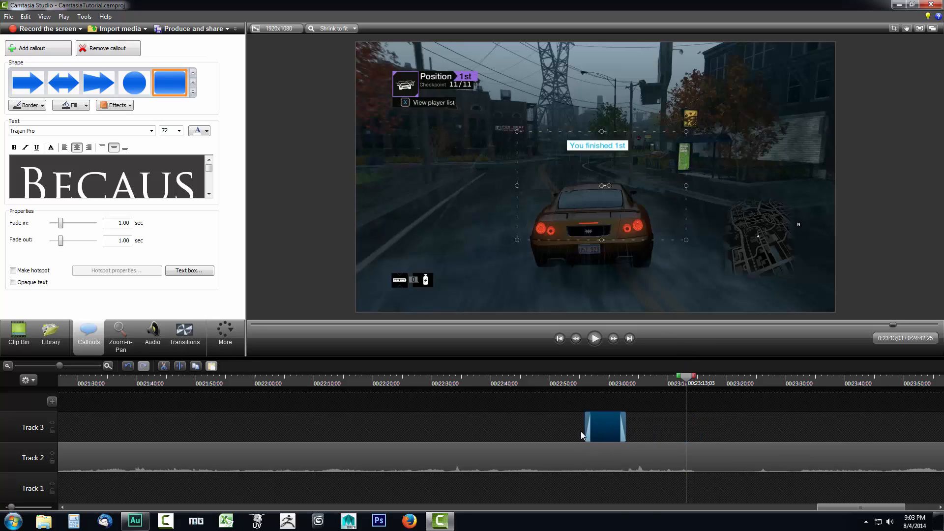
Align the callout with the race finish, set fade-in to 1.00 sec, and lengthen the fade-out
{"action": "left_click_drag", "start_coordinate": [605, 426], "coordinate": [697, 426]}
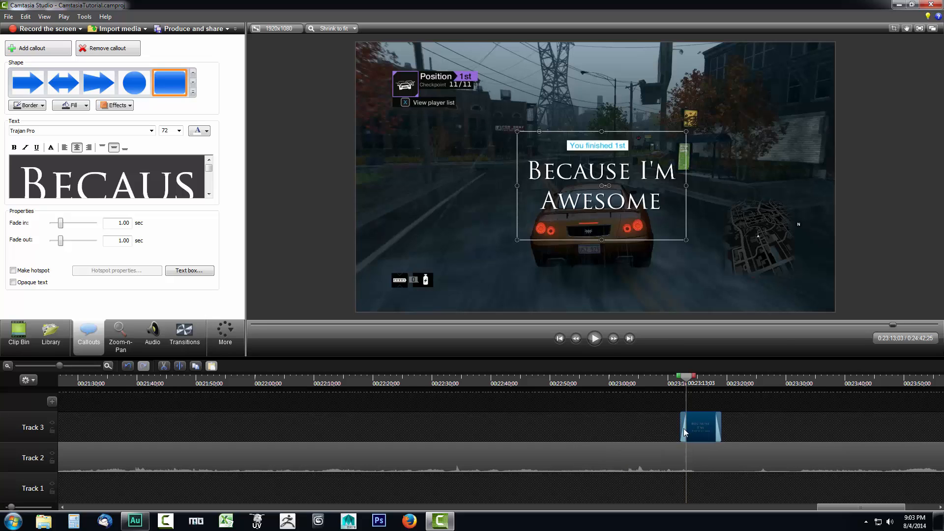
{"action": "mouse_move", "coordinate": [562, 411]}
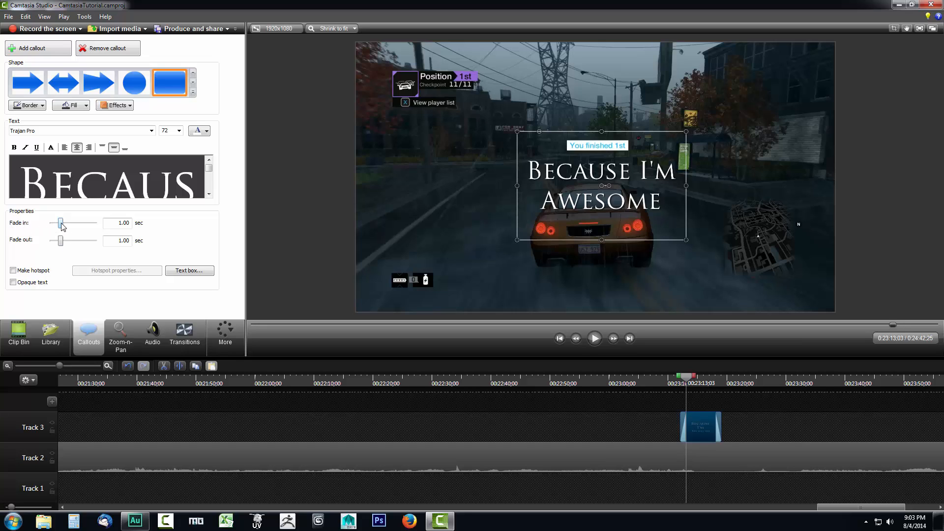
{"action": "left_click_drag", "start_coordinate": [60, 222], "coordinate": [75, 222]}
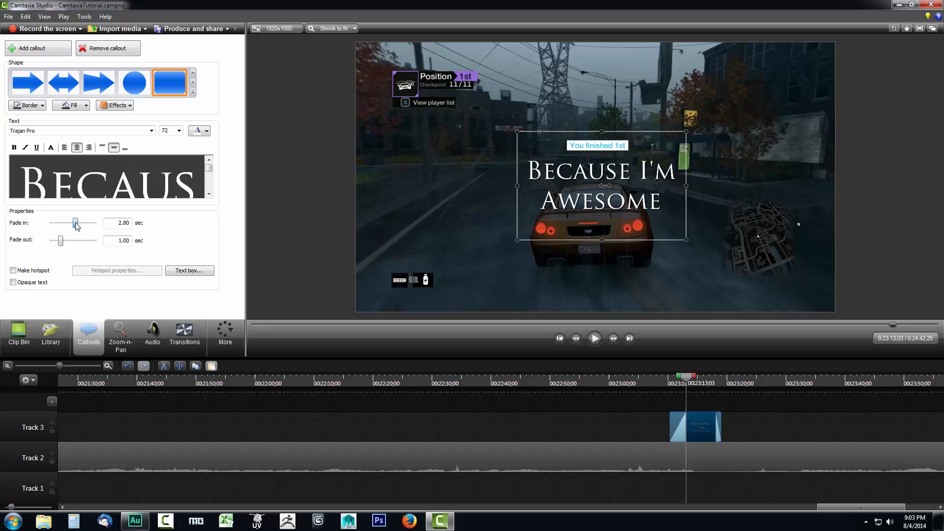
{"action": "left_click_drag", "start_coordinate": [75, 222], "coordinate": [69, 223]}
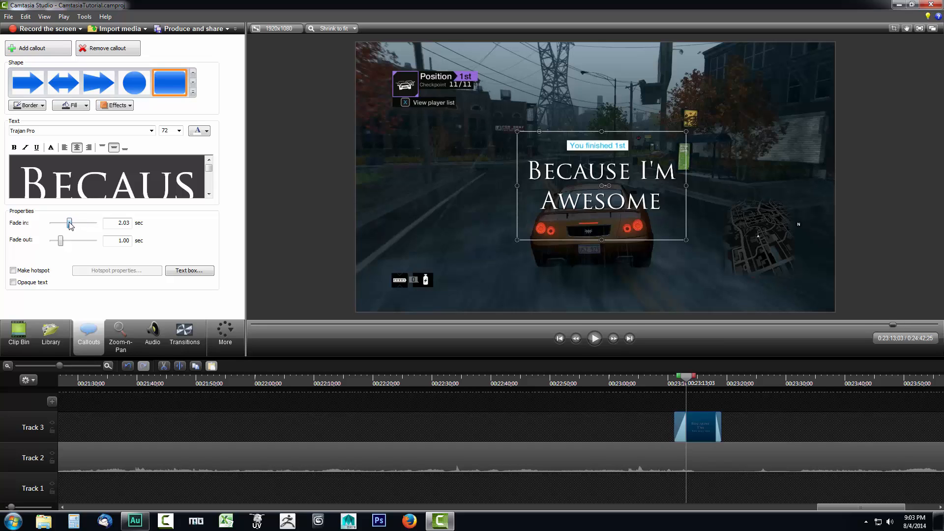
{"action": "left_click_drag", "start_coordinate": [68, 222], "coordinate": [59, 223]}
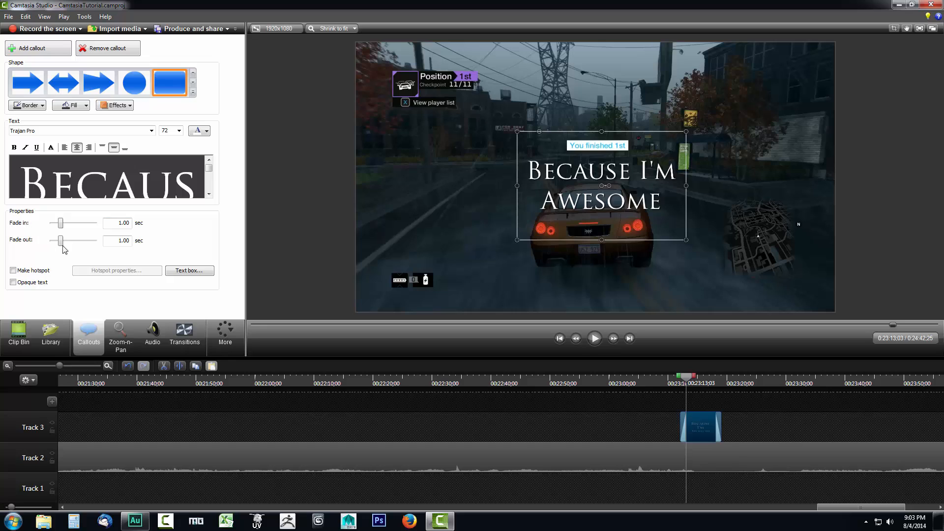
{"action": "left_click_drag", "start_coordinate": [58, 241], "coordinate": [73, 241]}
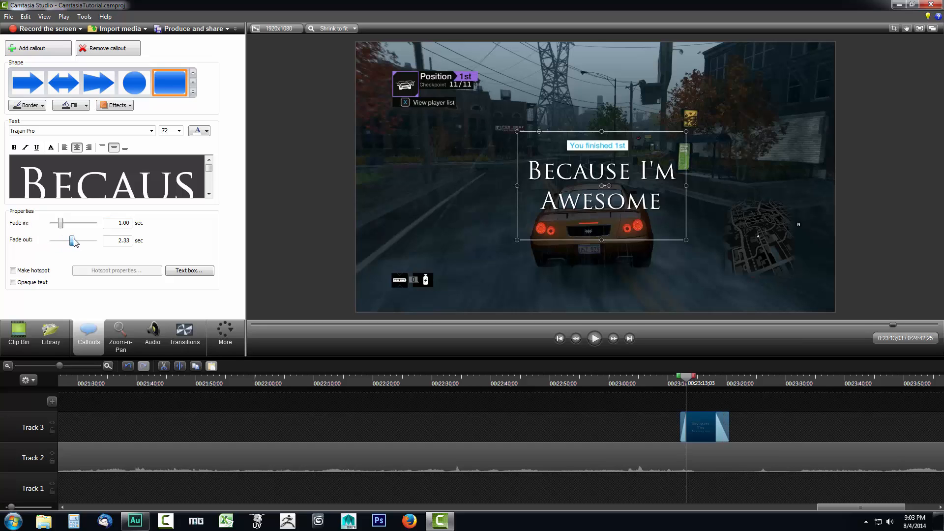
{"action": "left_click_drag", "start_coordinate": [73, 240], "coordinate": [77, 240]}
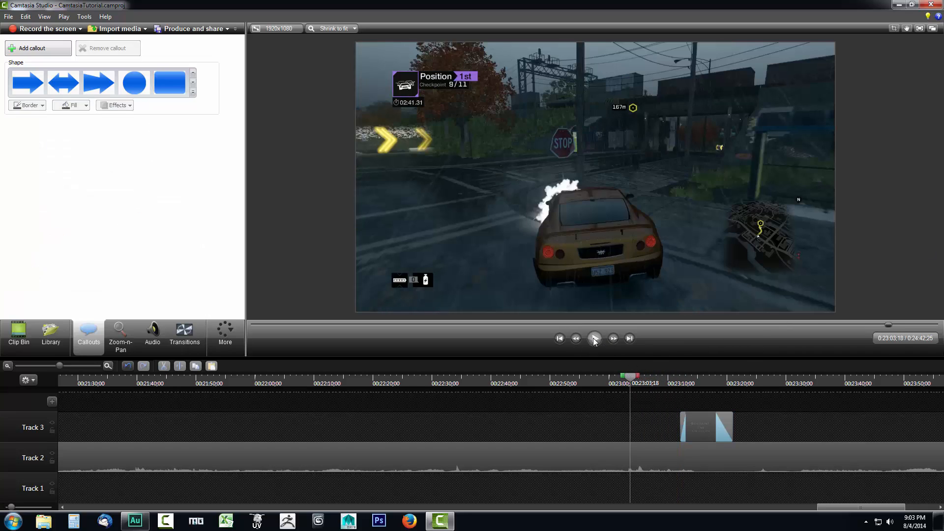
Play the preview to watch the callout fade in over the finish, then pause
{"action": "left_click", "coordinate": [594, 338]}
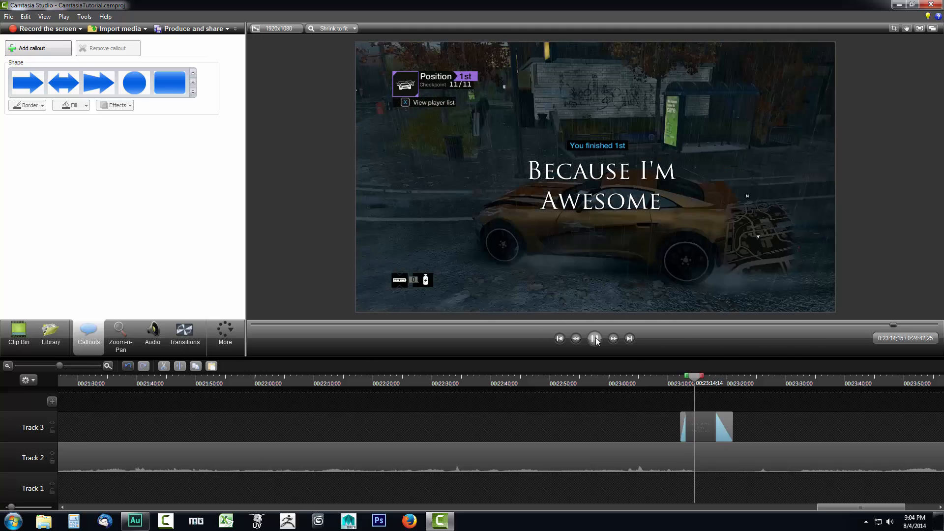
{"action": "left_click", "coordinate": [593, 338]}
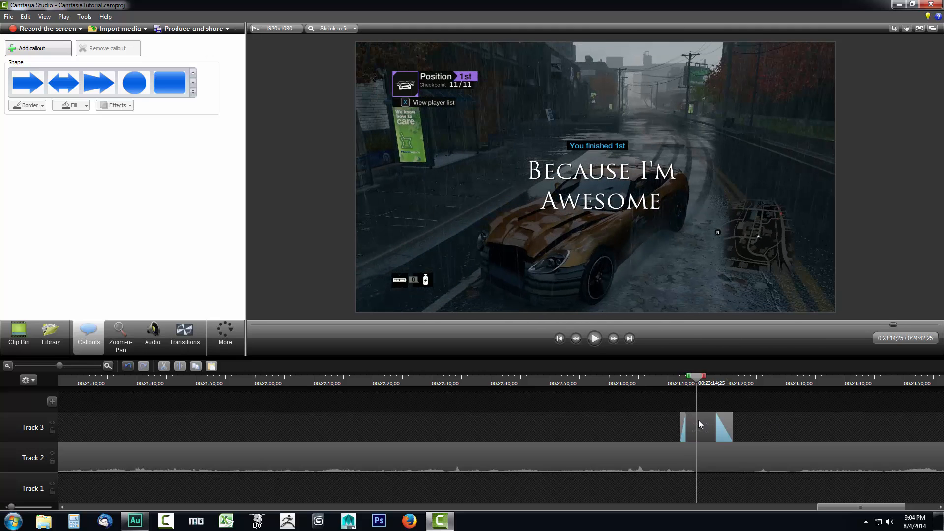
{"action": "mouse_move", "coordinate": [728, 429]}
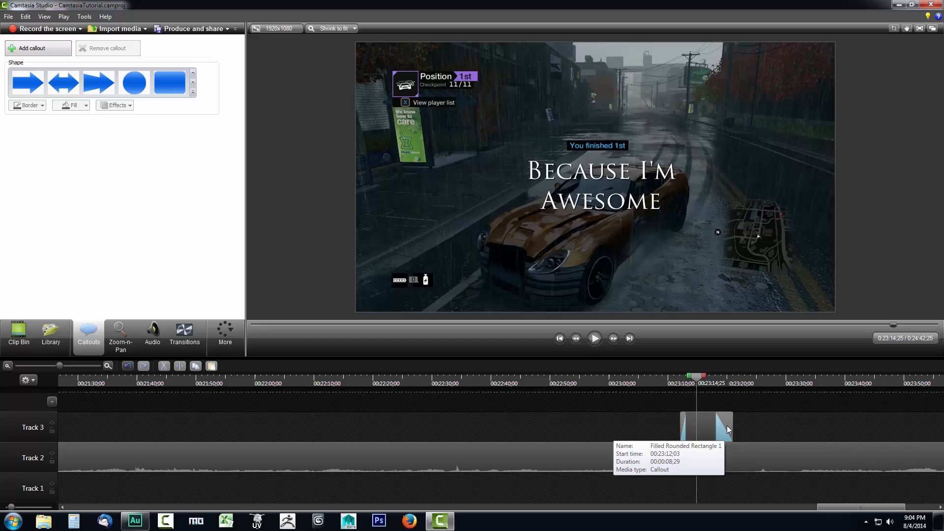
{"action": "mouse_move", "coordinate": [741, 451]}
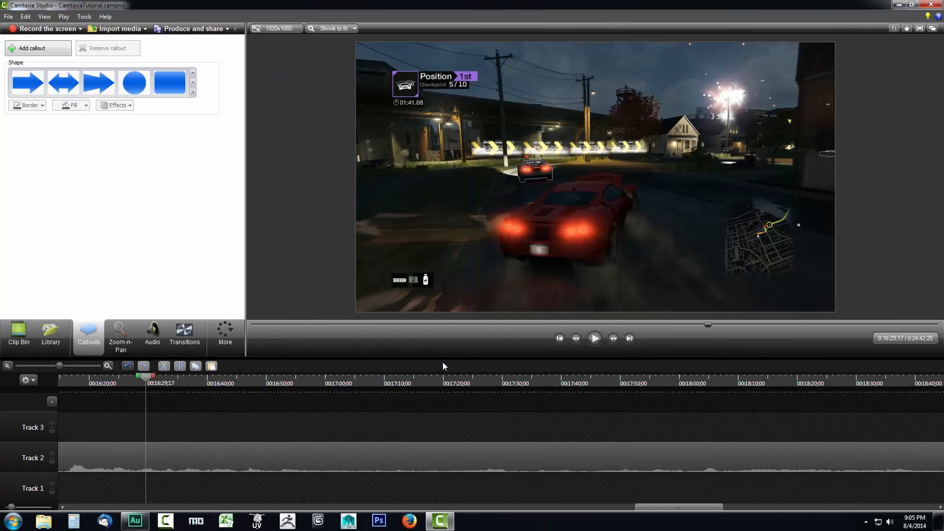
{"action": "mouse_move", "coordinate": [545, 174]}
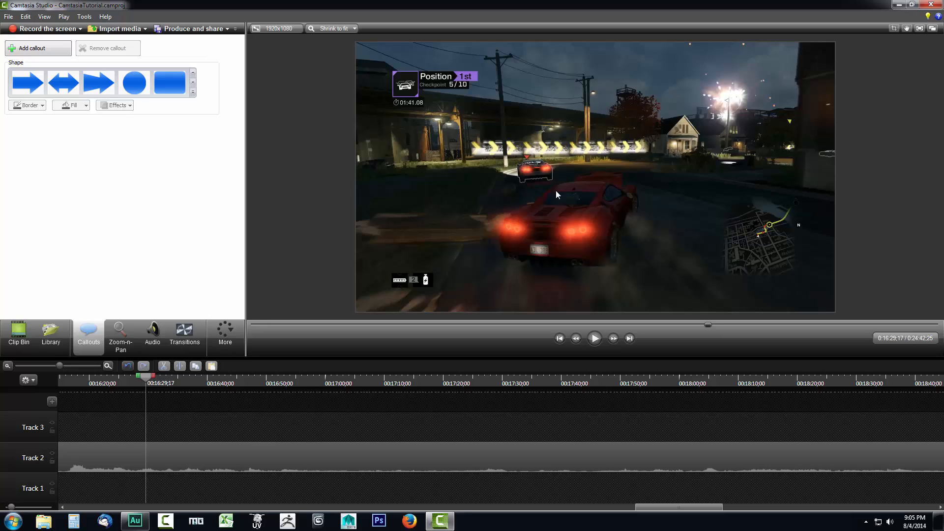
{"action": "mouse_move", "coordinate": [135, 386]}
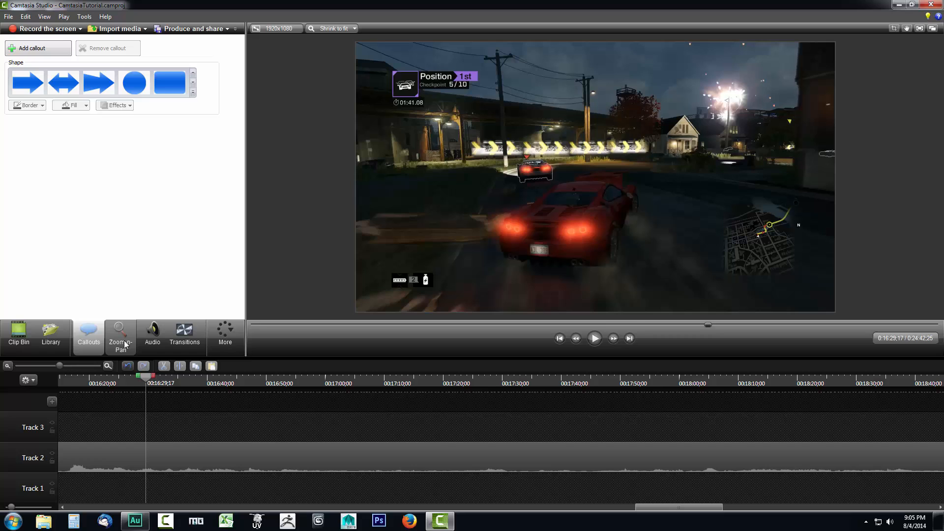
Add a Zoom-n-Pan point at the red car chase, toggling Maintain aspect ratio off and on
{"action": "left_click", "coordinate": [120, 335]}
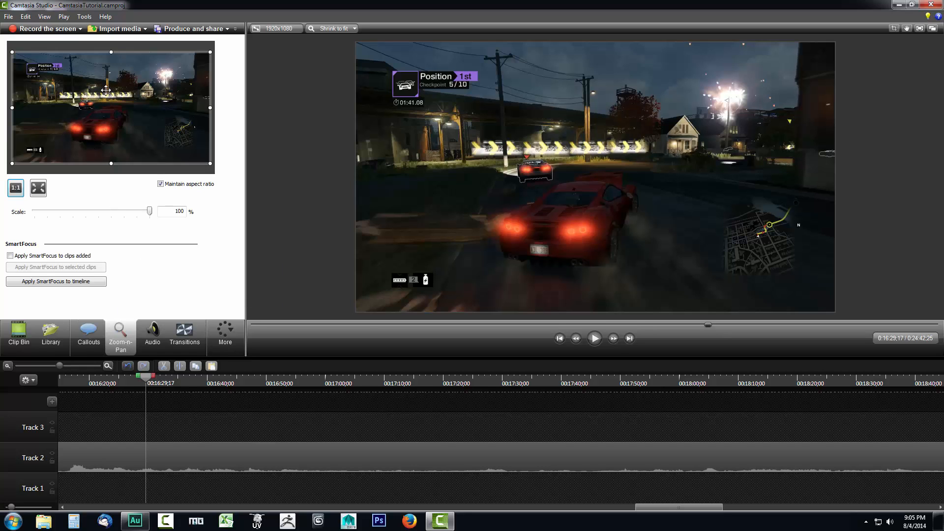
{"action": "mouse_move", "coordinate": [196, 66]}
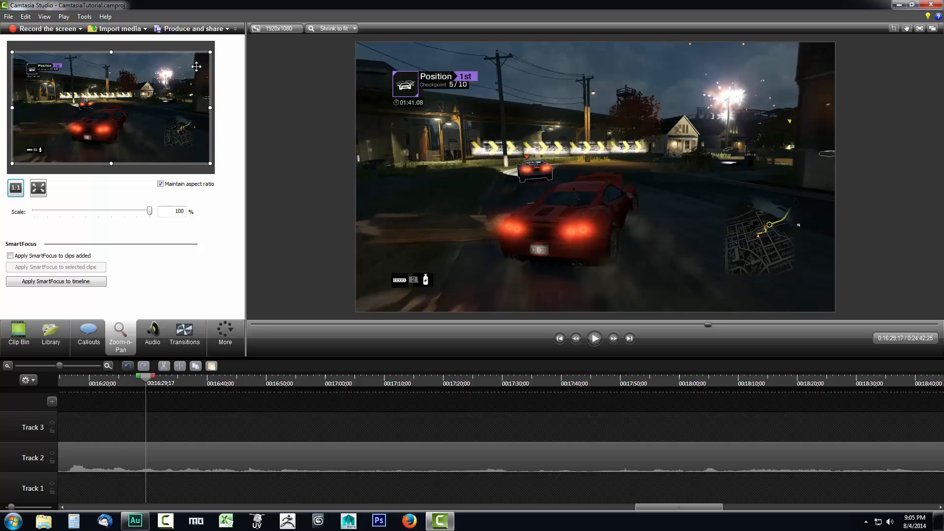
{"action": "mouse_move", "coordinate": [208, 51]}
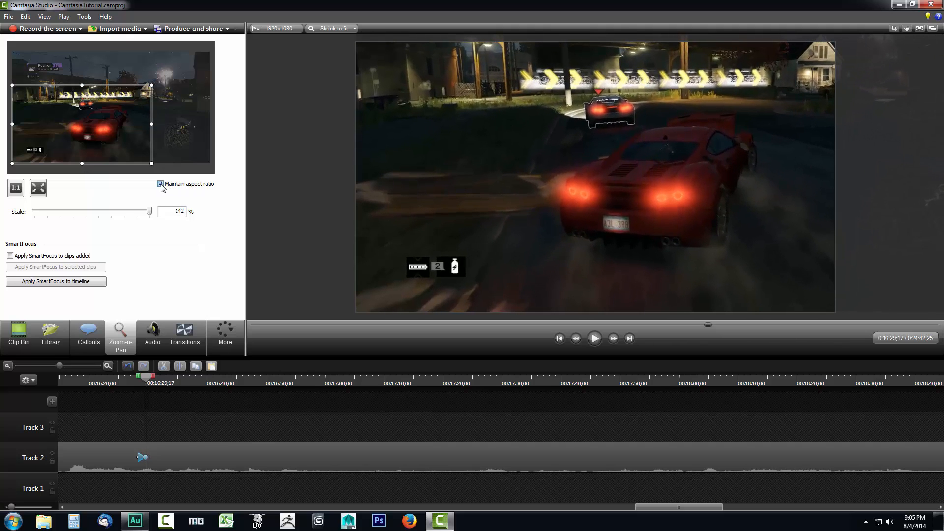
{"action": "left_click", "coordinate": [160, 183]}
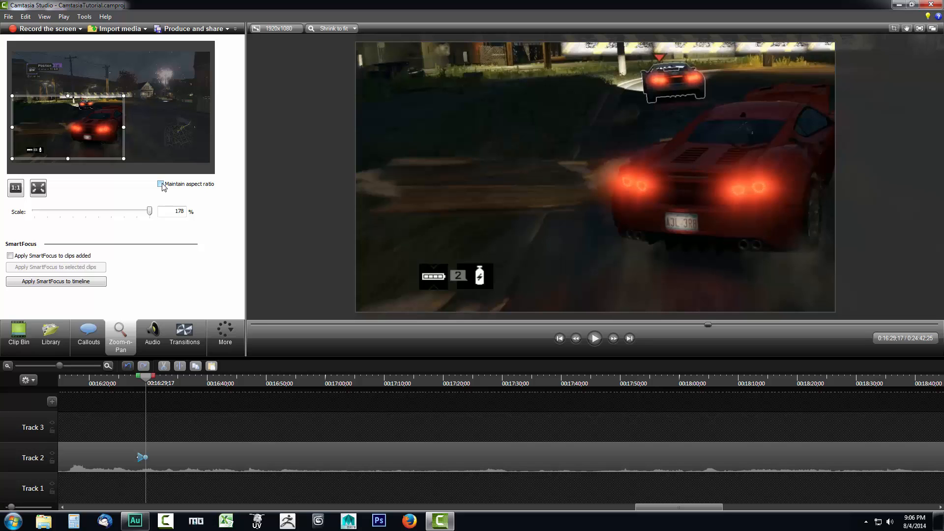
{"action": "left_click", "coordinate": [161, 184]}
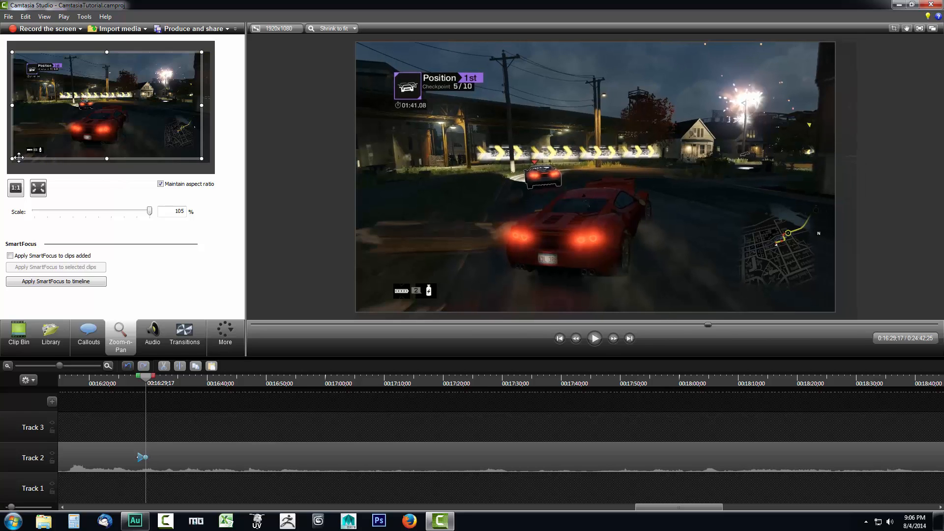
{"action": "mouse_move", "coordinate": [107, 158]}
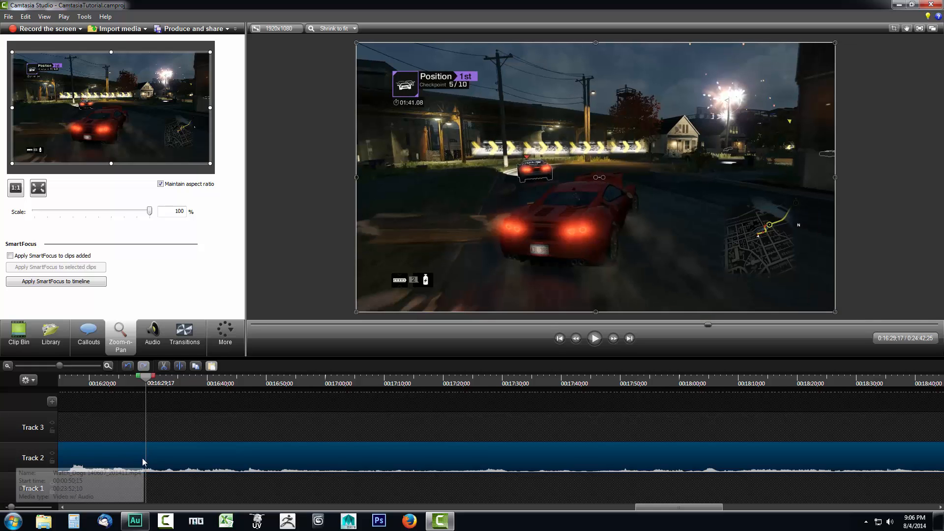
{"action": "mouse_move", "coordinate": [221, 73]}
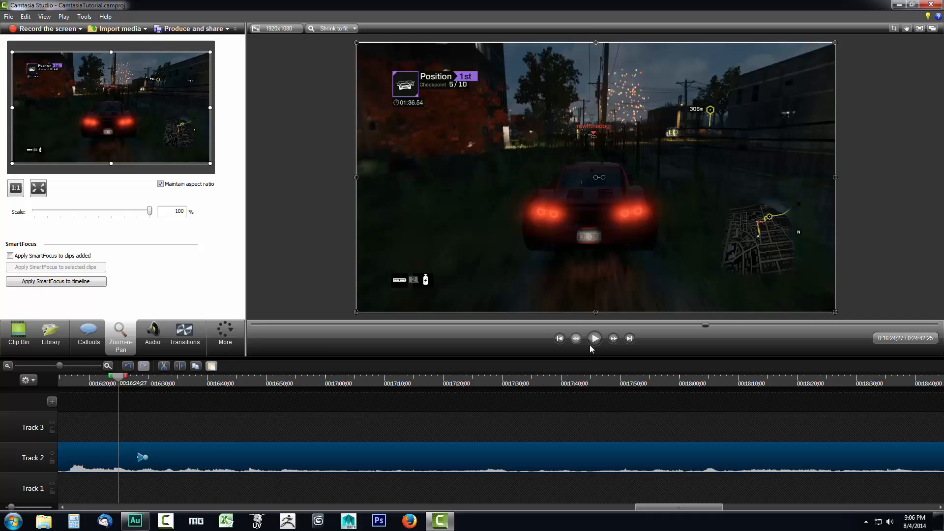
Preview the zoom onto the two racing cars, pausing on the zoomed frame
{"action": "left_click", "coordinate": [594, 338]}
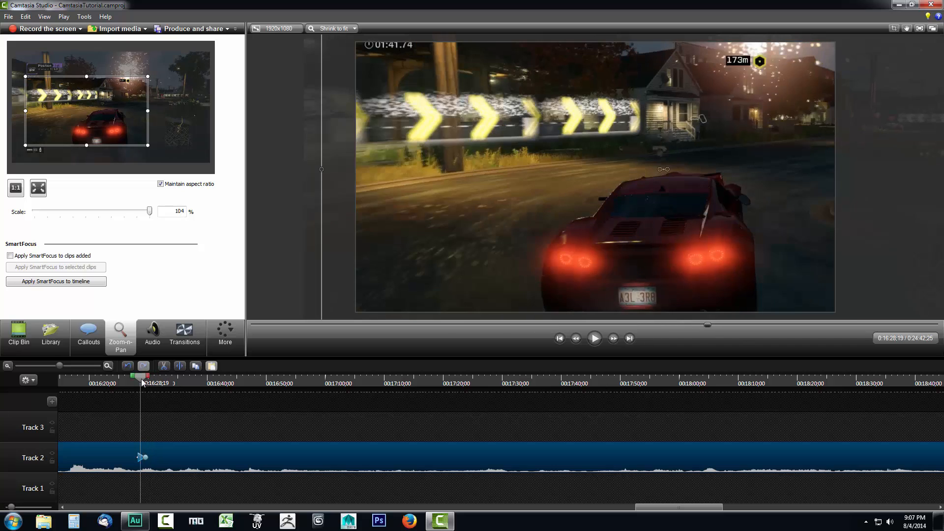
{"action": "left_click", "coordinate": [593, 337]}
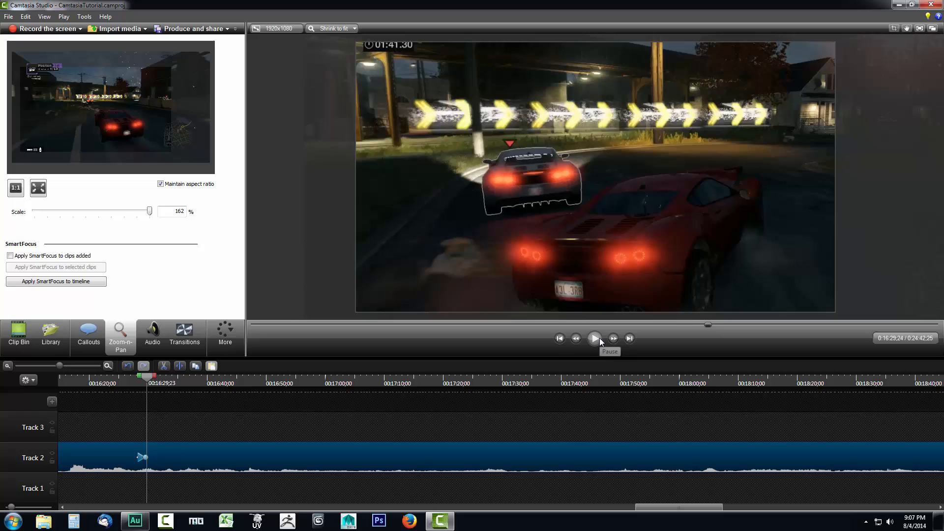
{"action": "left_click", "coordinate": [592, 337]}
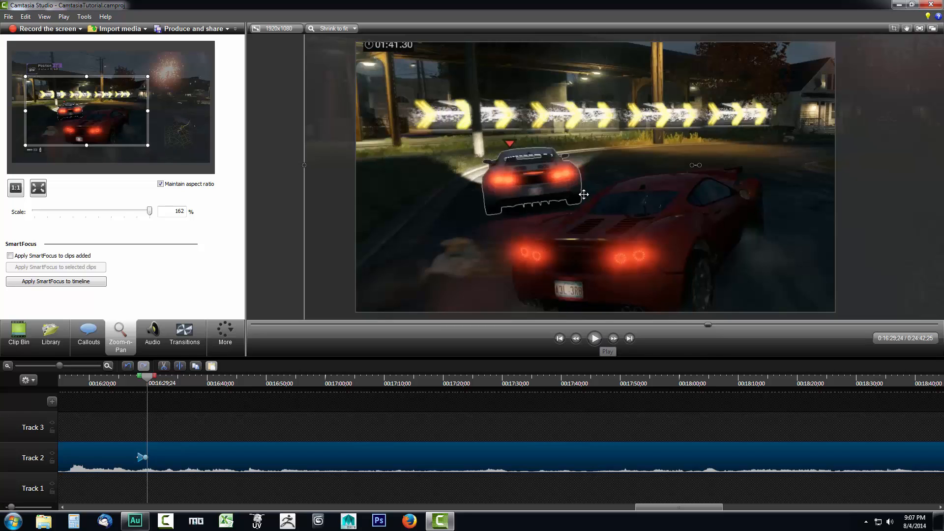
{"action": "left_click", "coordinate": [88, 336]}
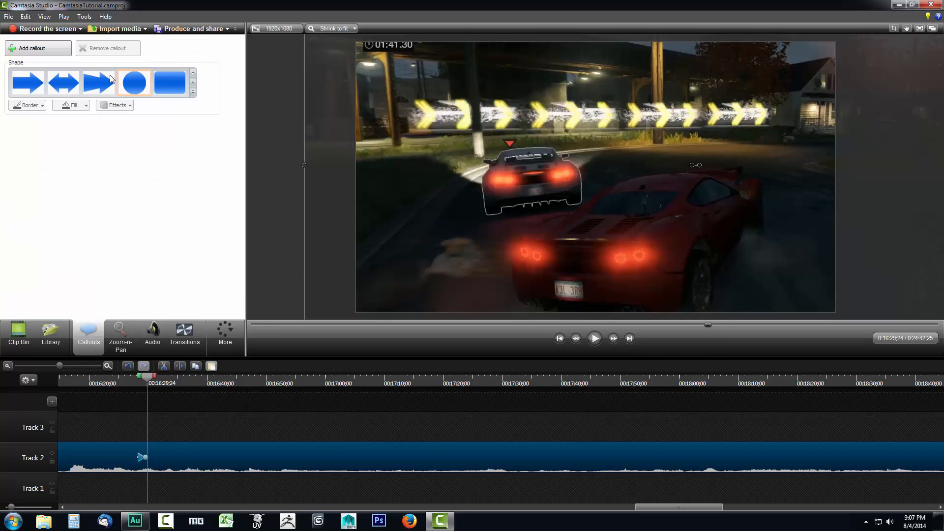
Add the 'Because I'm Awesome' callout at the chase moment and preview it playing
{"action": "left_click", "coordinate": [170, 83]}
{"action": "type", "text": "BECAUS"}
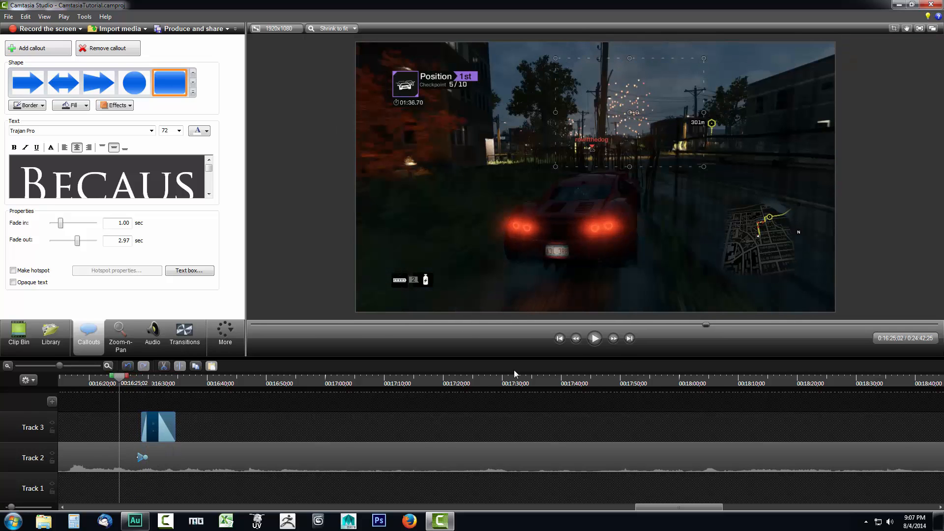
{"action": "left_click", "coordinate": [593, 338]}
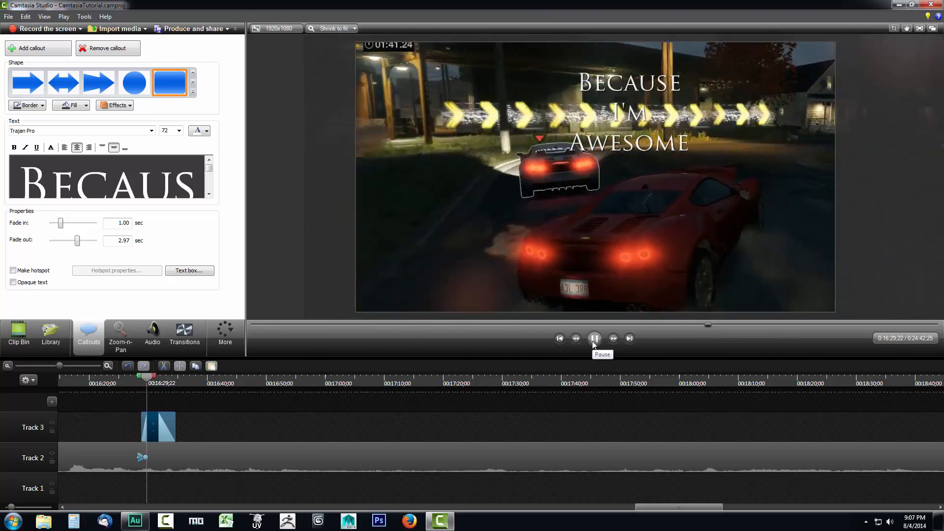
{"action": "left_click", "coordinate": [594, 338]}
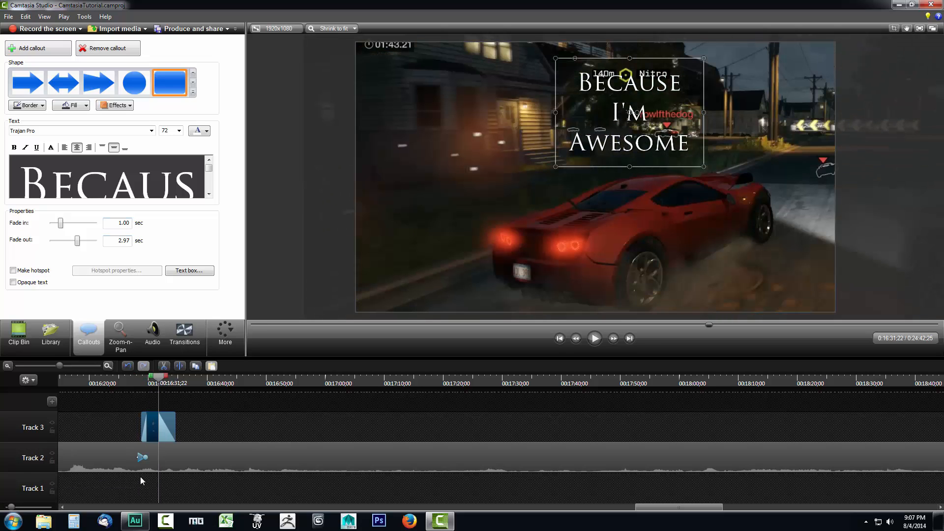
{"action": "left_click", "coordinate": [120, 335]}
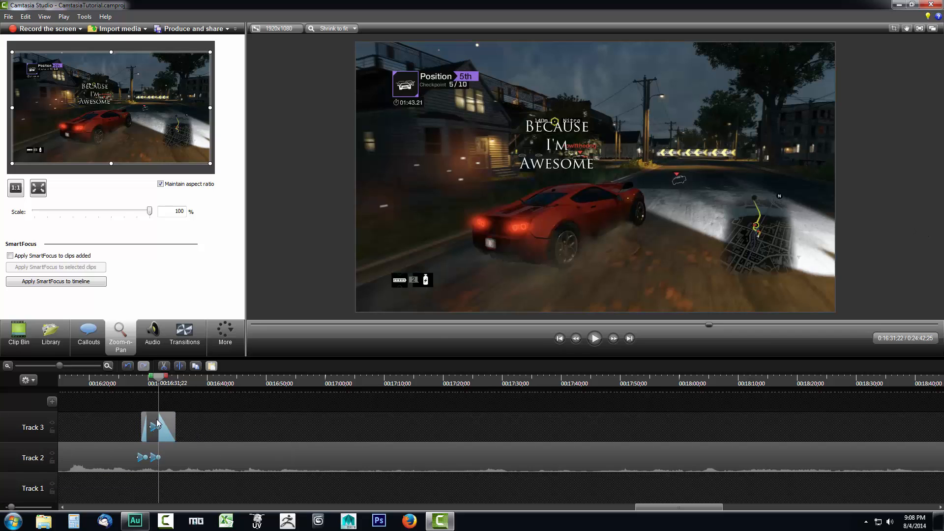
Select the 'Because I'm Awesome' callout clip on the timeline
{"action": "left_click", "coordinate": [158, 426]}
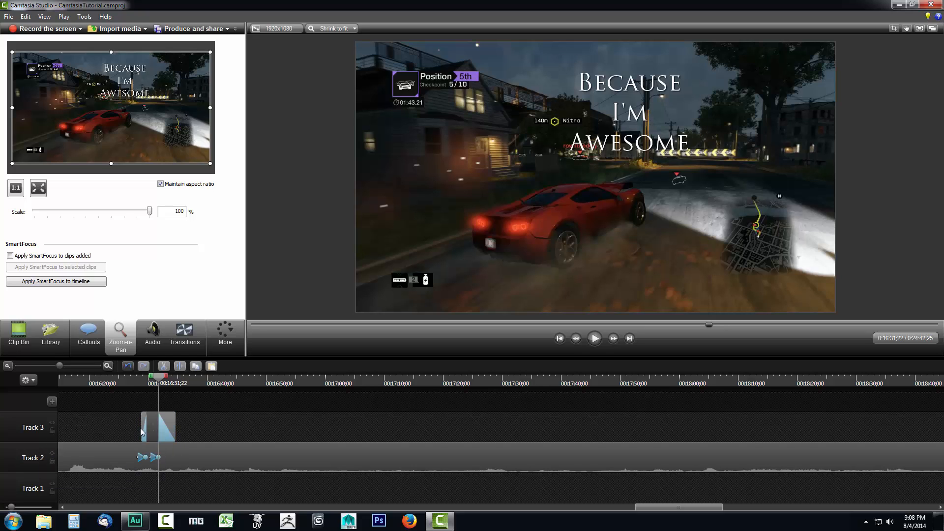
{"action": "left_click", "coordinate": [148, 457]}
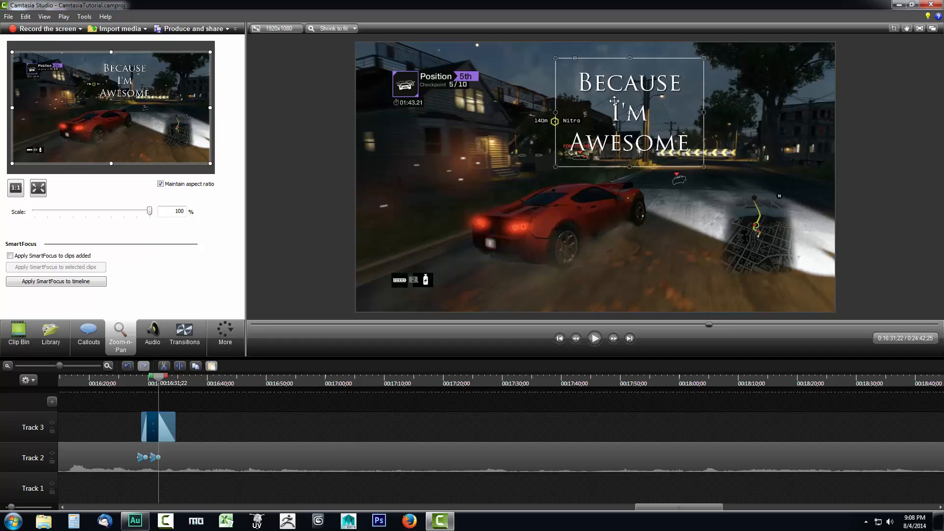
{"action": "mouse_move", "coordinate": [168, 84]}
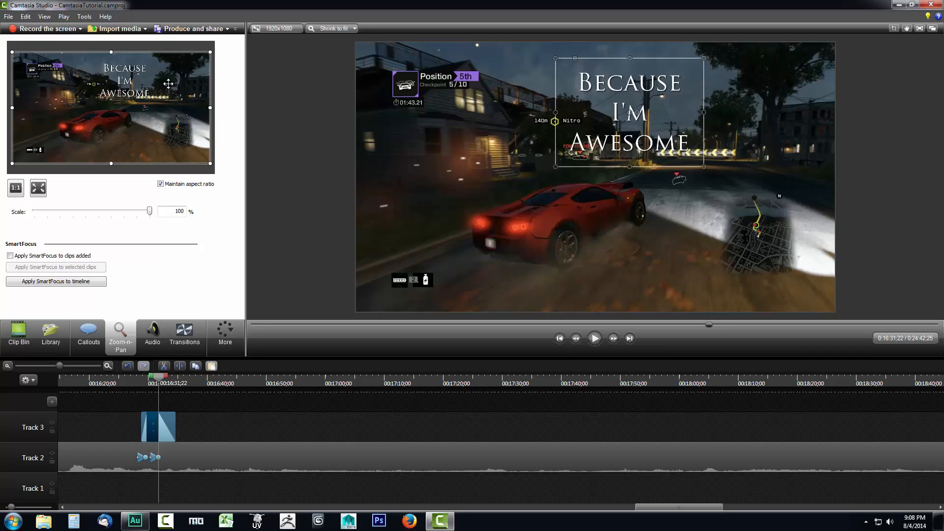